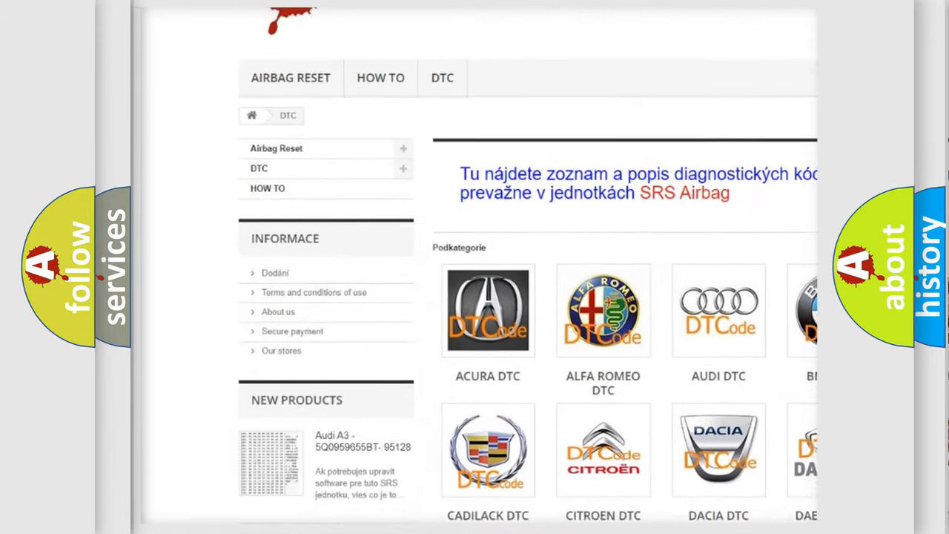
scroll("down", 3)
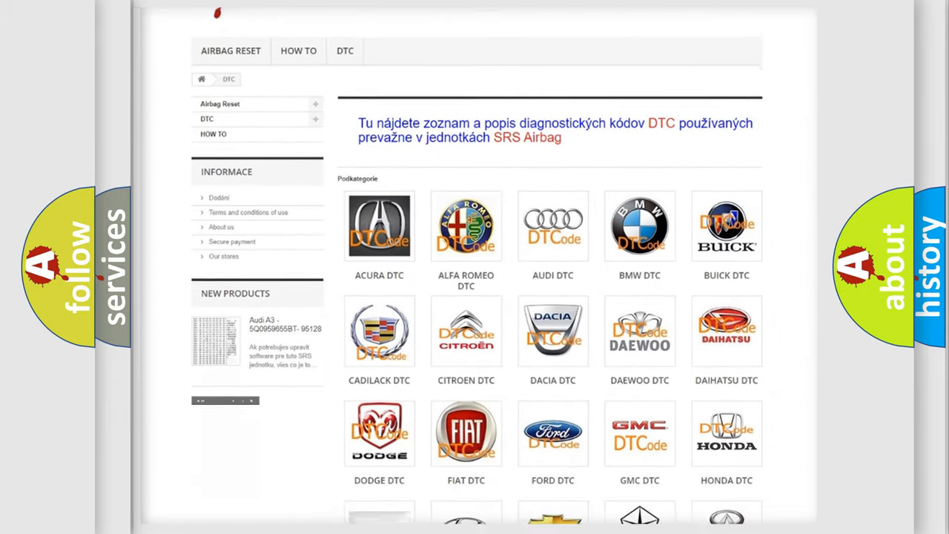
scroll("down", 3)
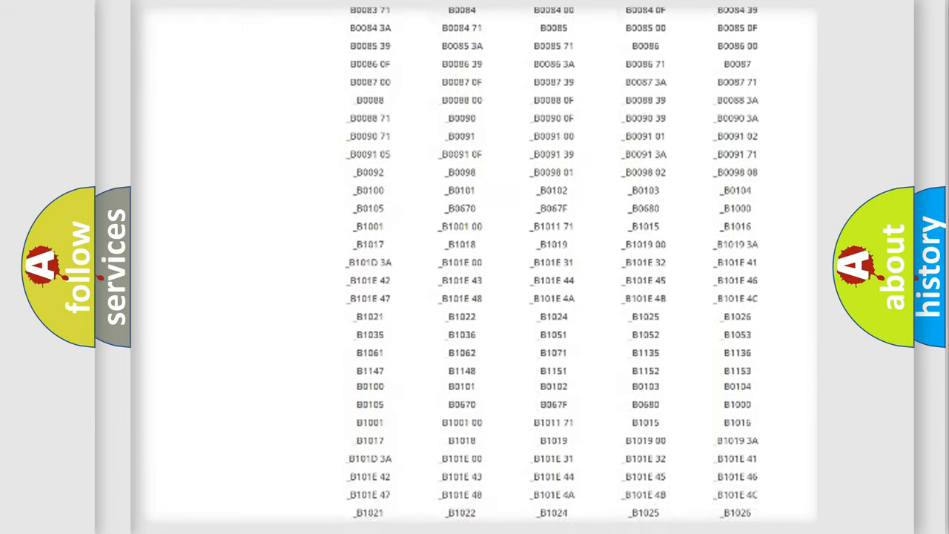
scroll("down", 3)
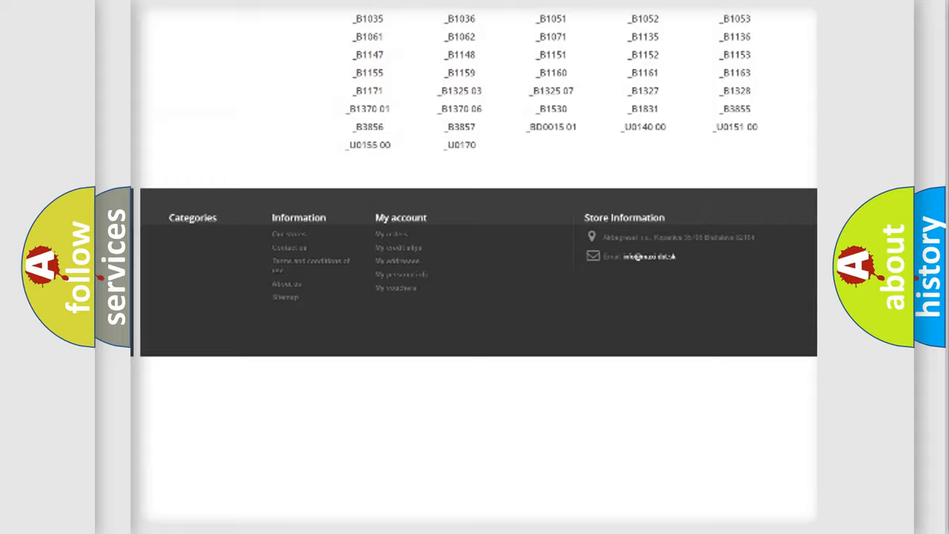